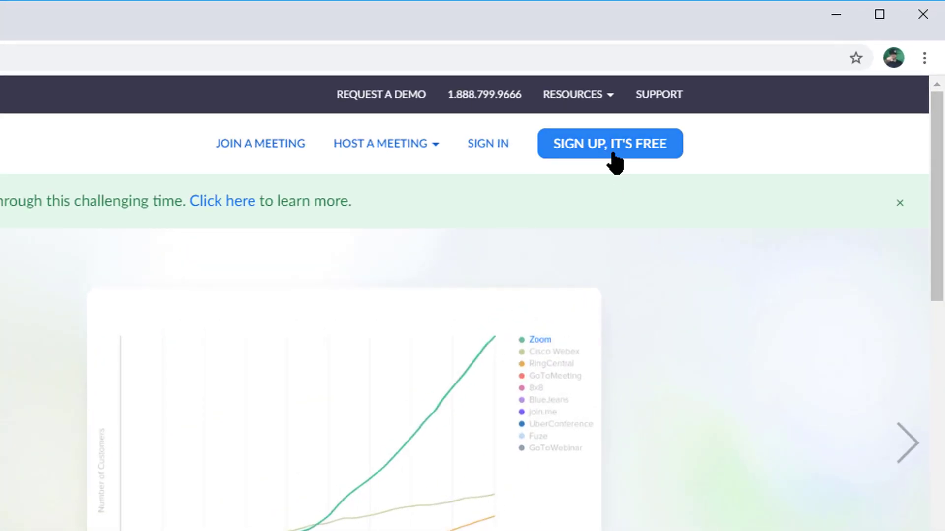
# Step: Sign in to the Zoom web portal with the school Google account
pyautogui.click(610, 144)
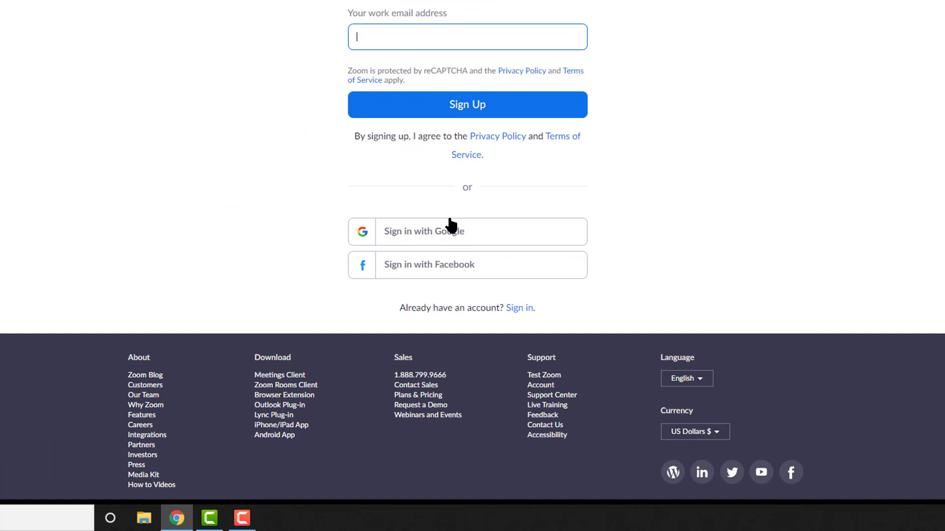
pyautogui.click(467, 231)
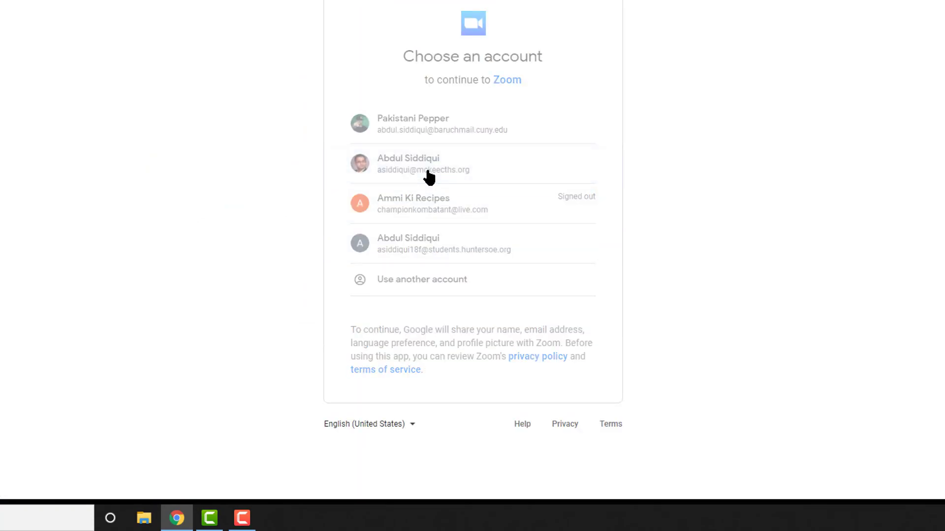
pyautogui.click(427, 164)
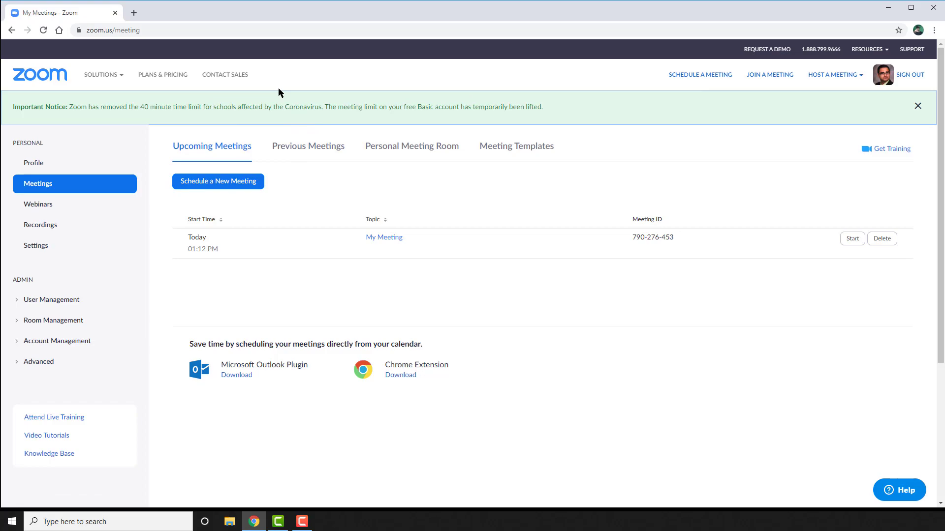
pyautogui.moveTo(136, 140)
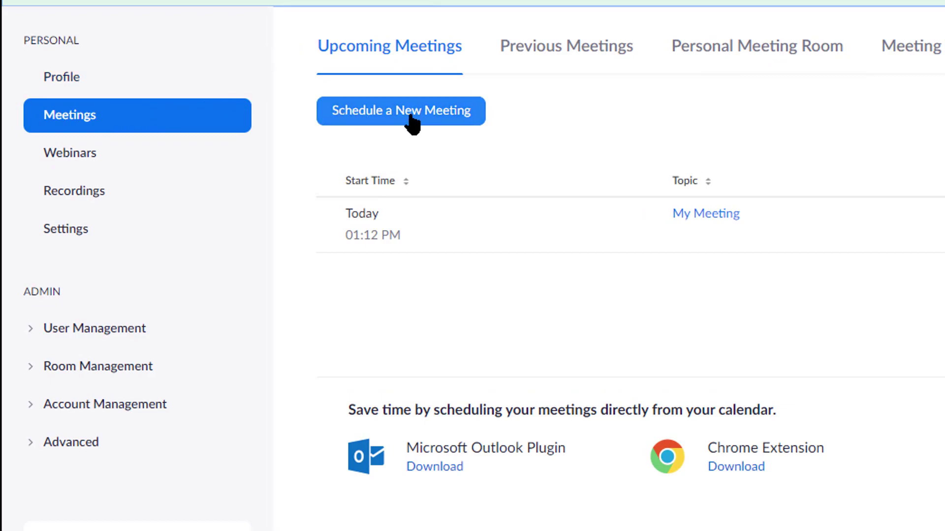
# Step: Schedule a meeting described 'This will be for the period 1 English Class.', 1:25 PM, 30 minutes
pyautogui.click(401, 111)
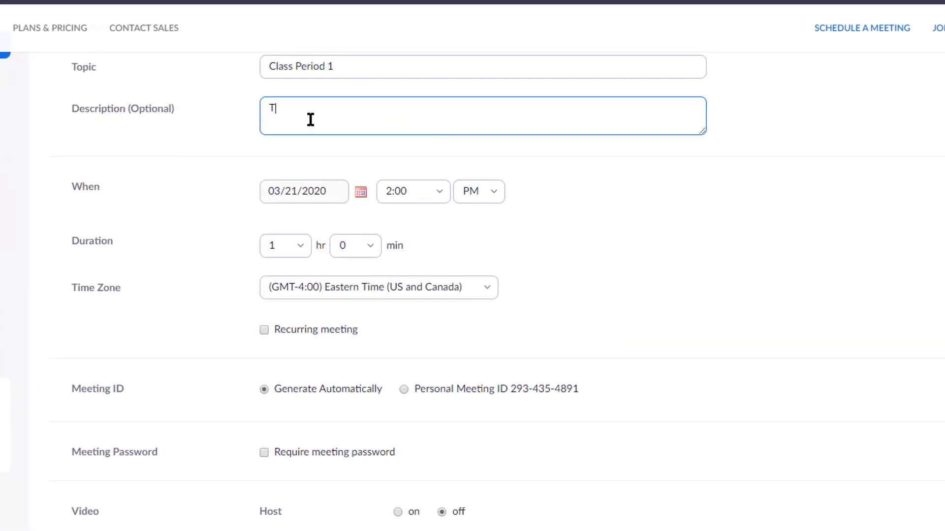
pyautogui.write('his will be for the period 1 English Class.')
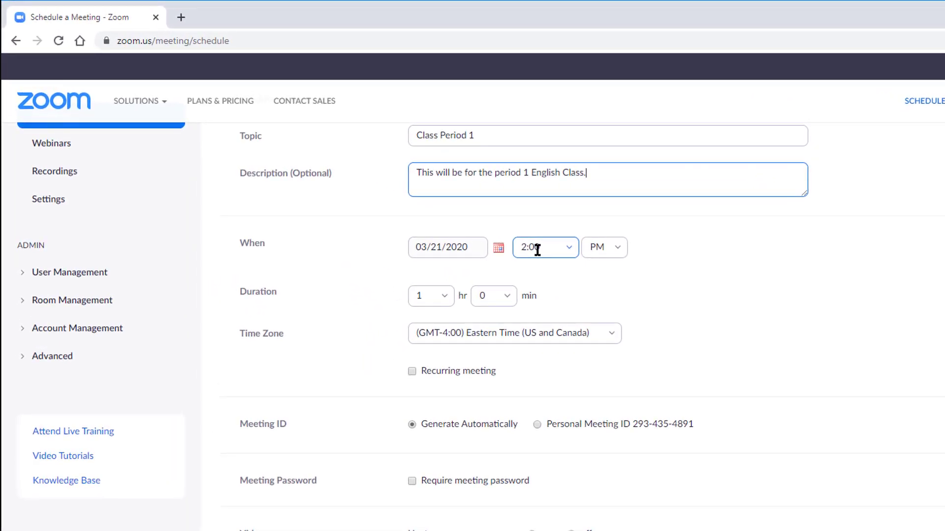
pyautogui.click(545, 247)
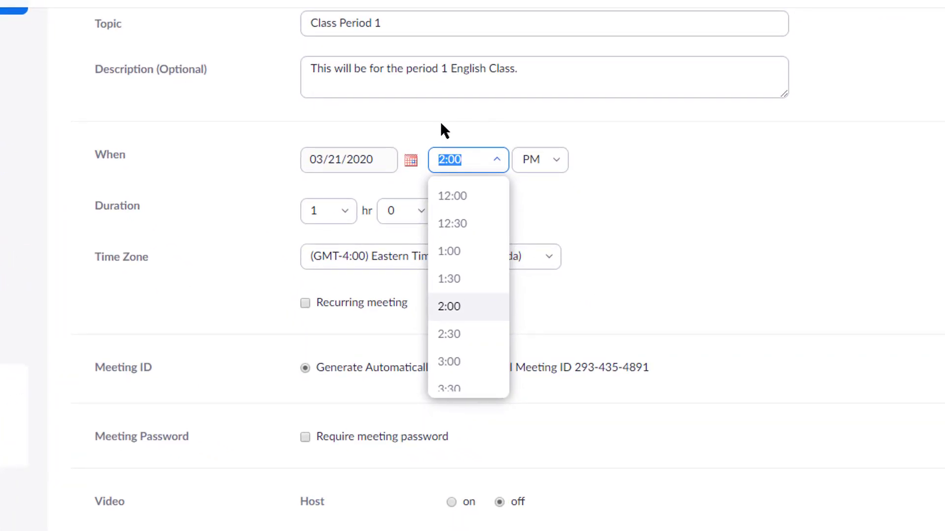
pyautogui.write('1:25PM')
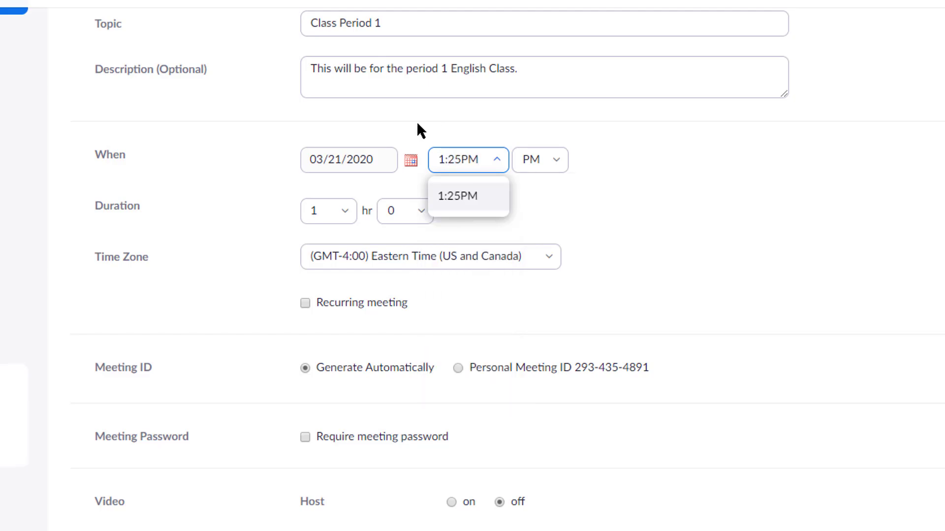
pyautogui.click(457, 196)
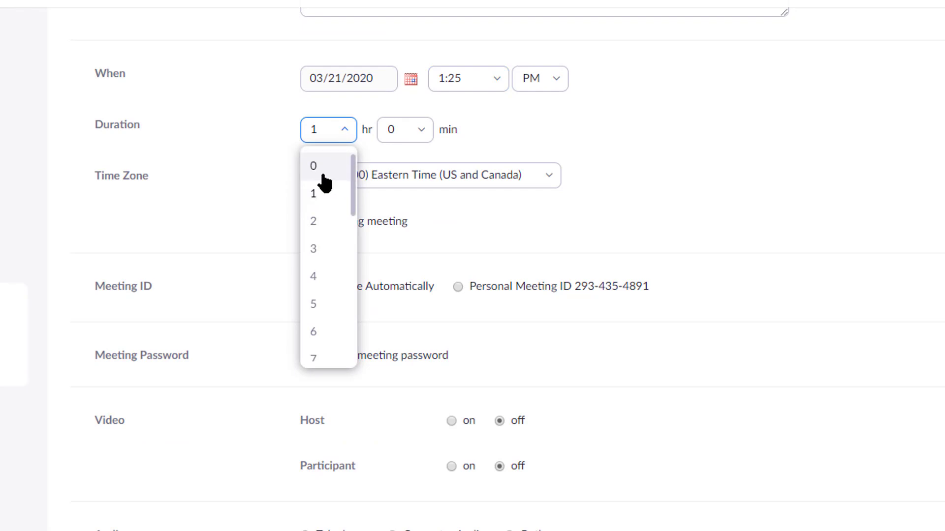
pyautogui.click(314, 165)
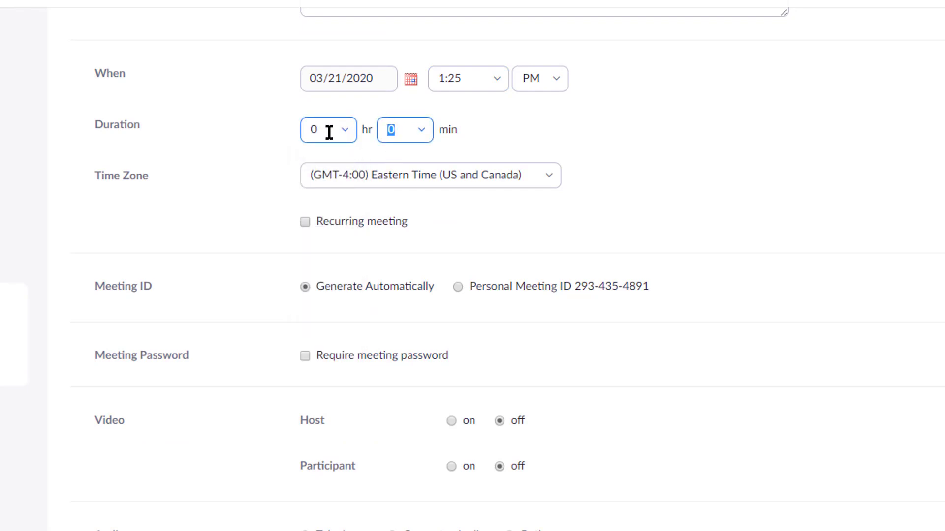
pyautogui.click(405, 129)
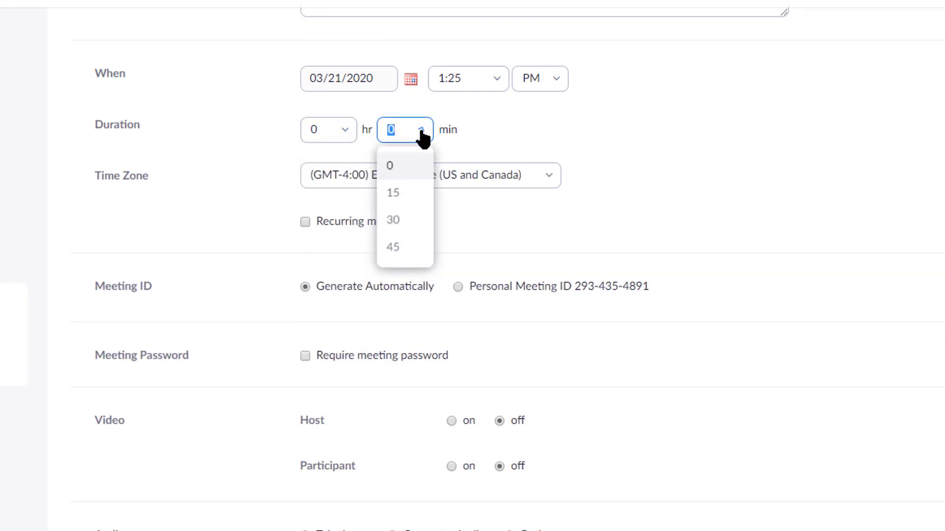
pyautogui.click(394, 220)
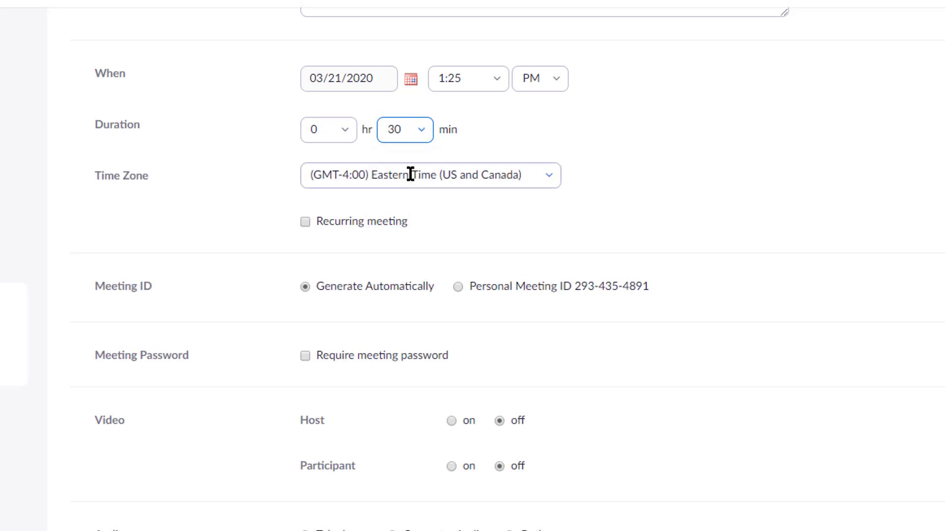
# Step: Enable daily recurrence ending 03/27/2020 and keep the meeting password required
pyautogui.scroll(-3)
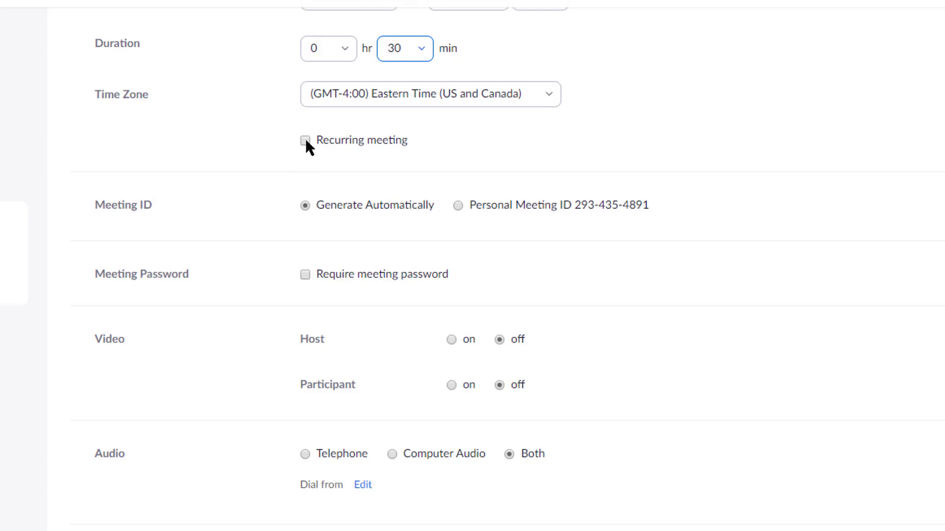
pyautogui.click(305, 140)
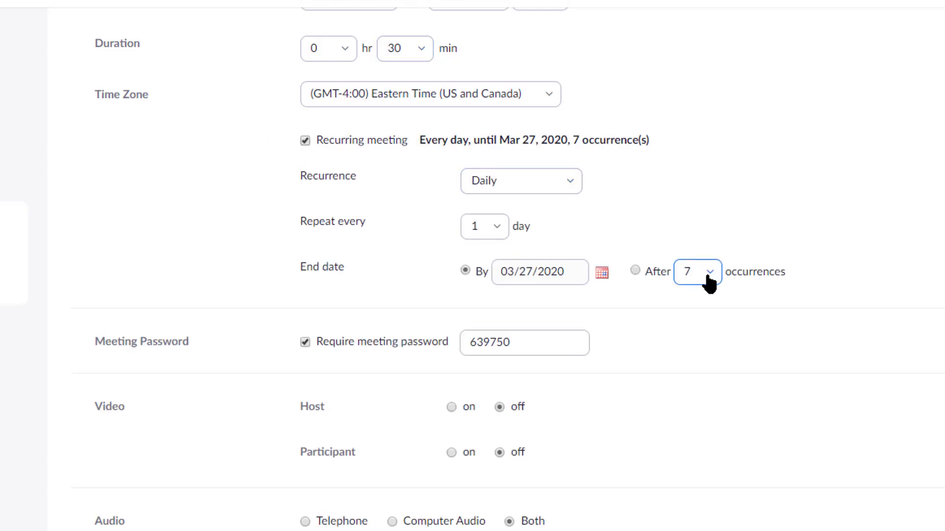
pyautogui.scroll(-3)
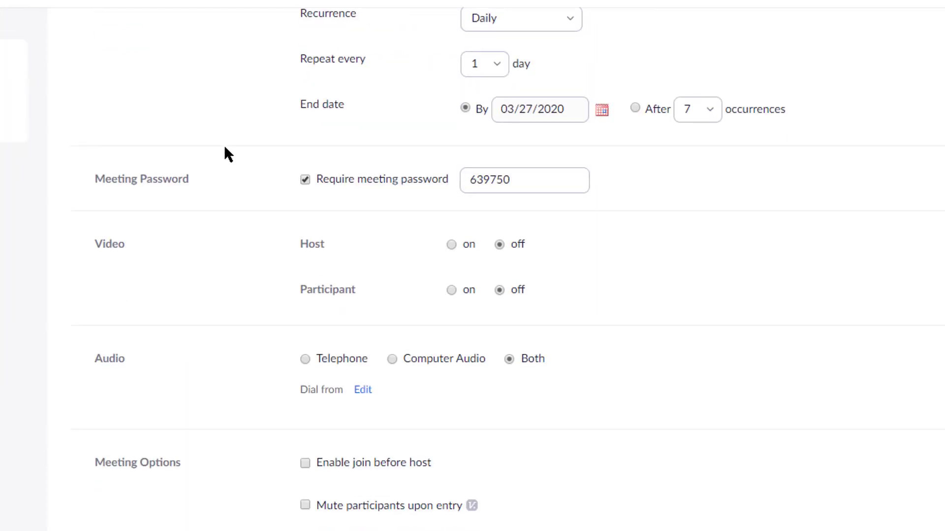
pyautogui.scroll(-3)
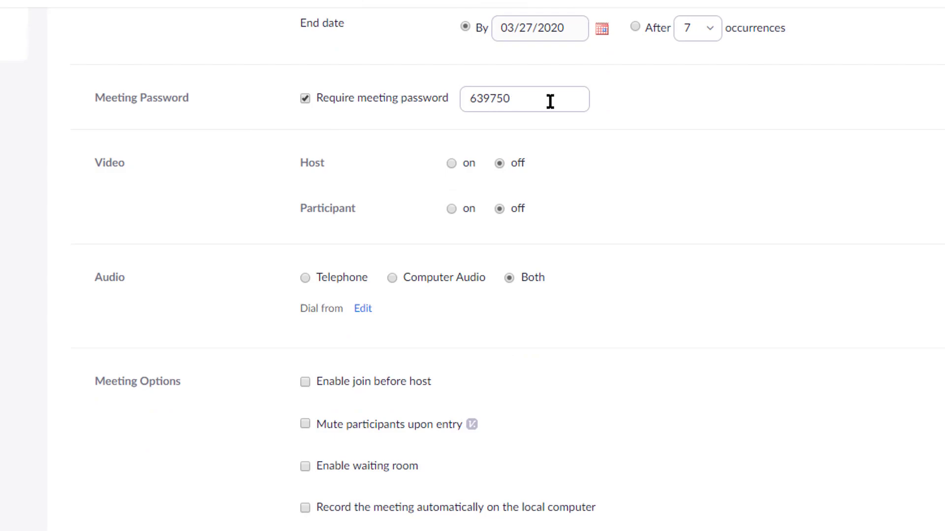
pyautogui.doubleClick(492, 99)
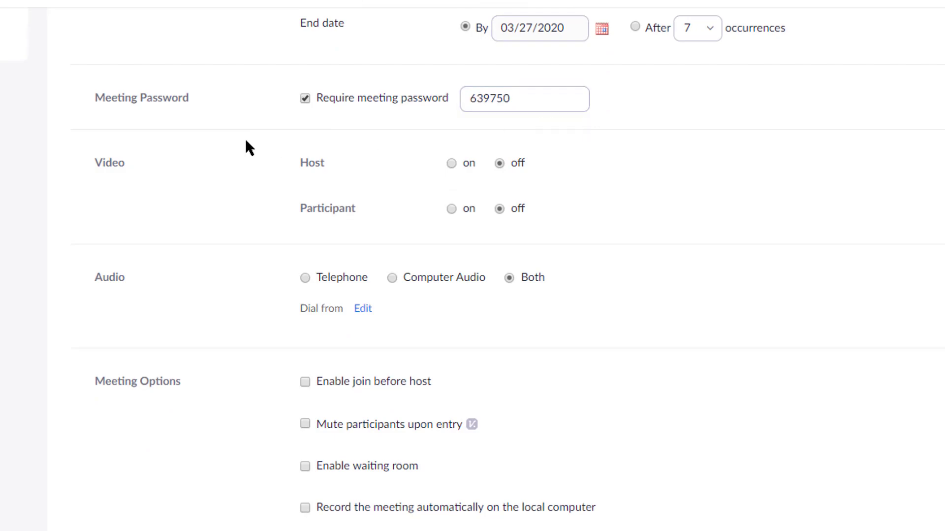
pyautogui.scroll(-3)
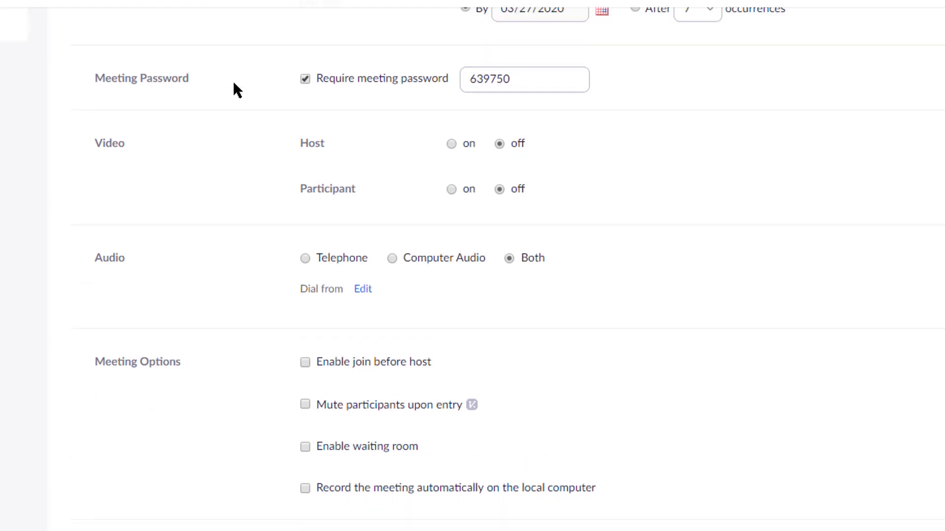
pyautogui.scroll(-3)
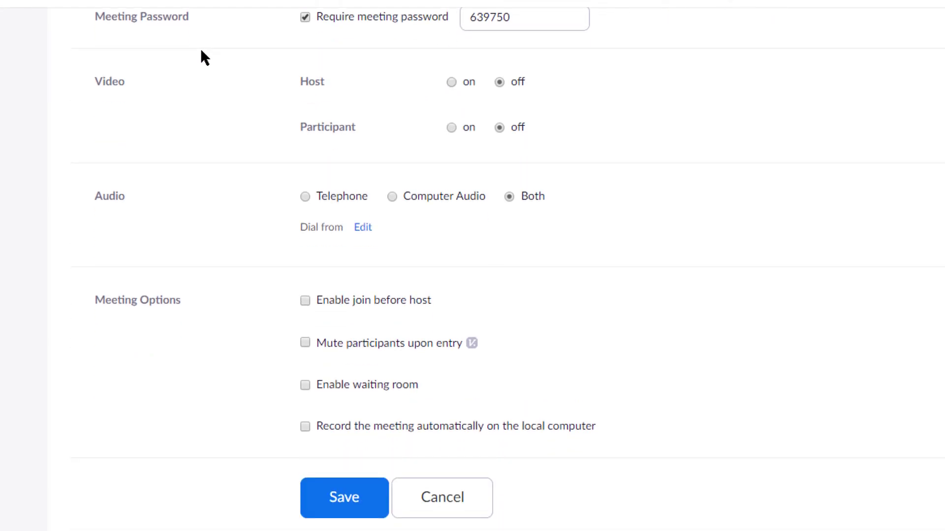
pyautogui.moveTo(415, 100)
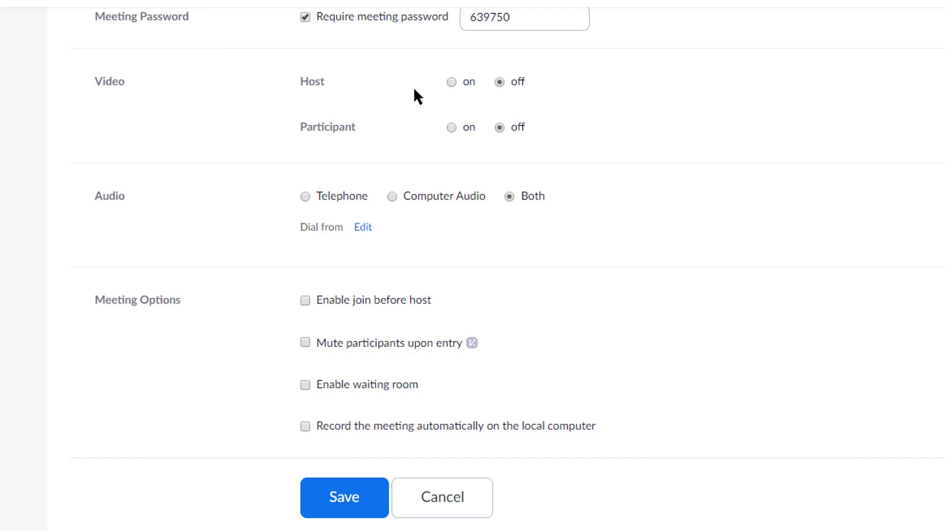
# Step: Turn on host and participant video, mute on entry, waiting room, and automatic local recording
pyautogui.click(450, 81)
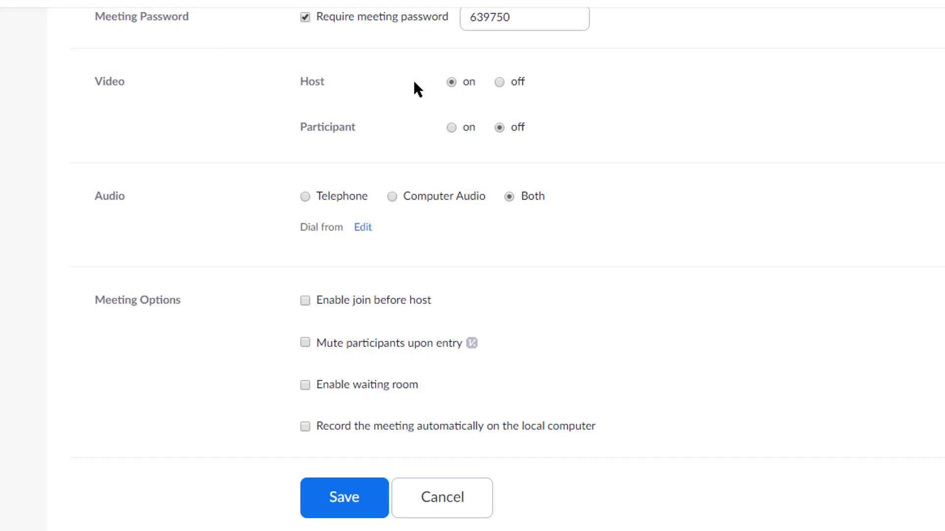
pyautogui.click(450, 127)
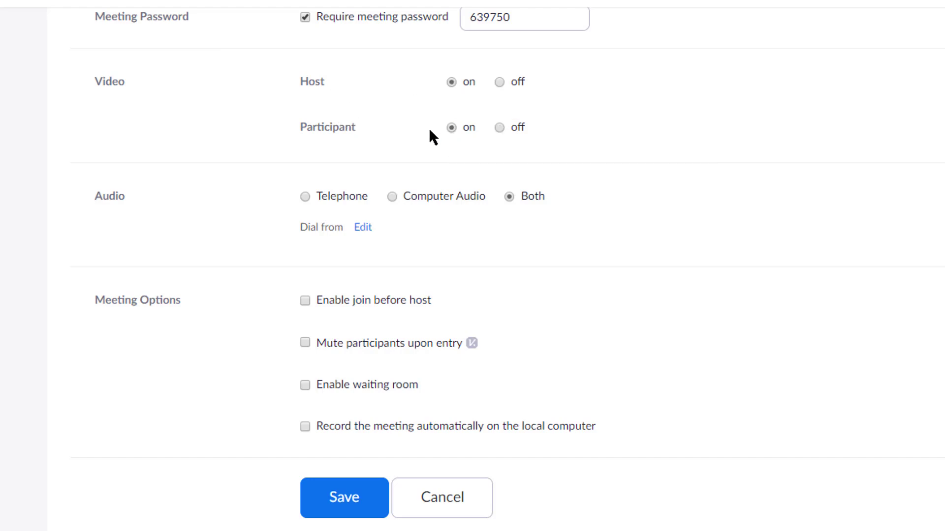
pyautogui.moveTo(254, 161)
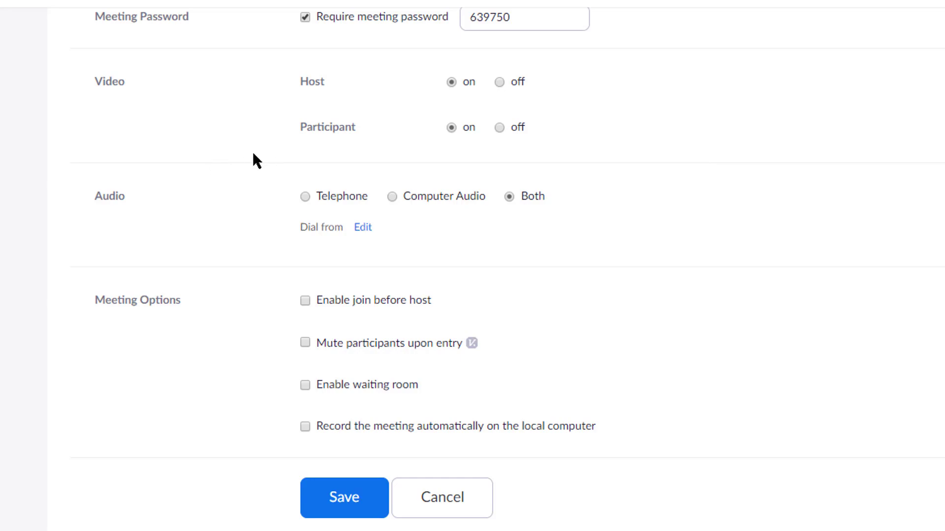
pyautogui.moveTo(236, 239)
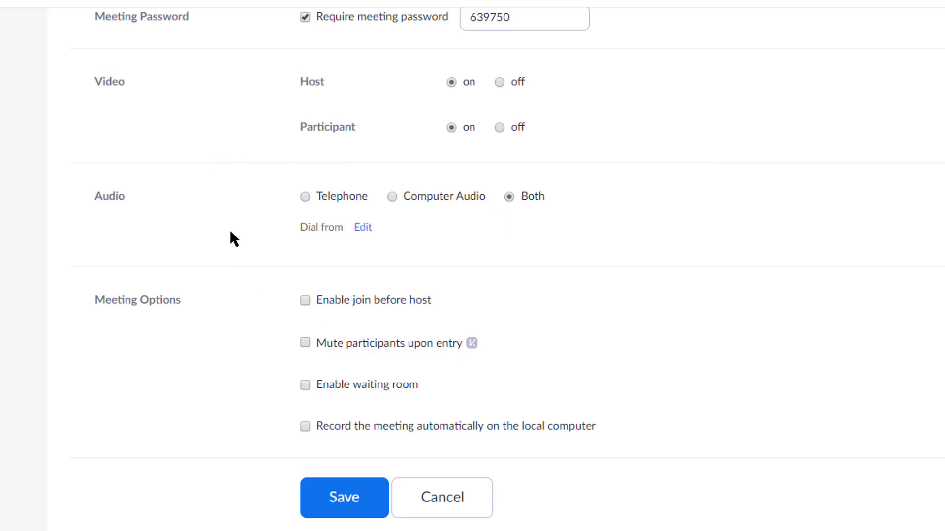
pyautogui.scroll(-3)
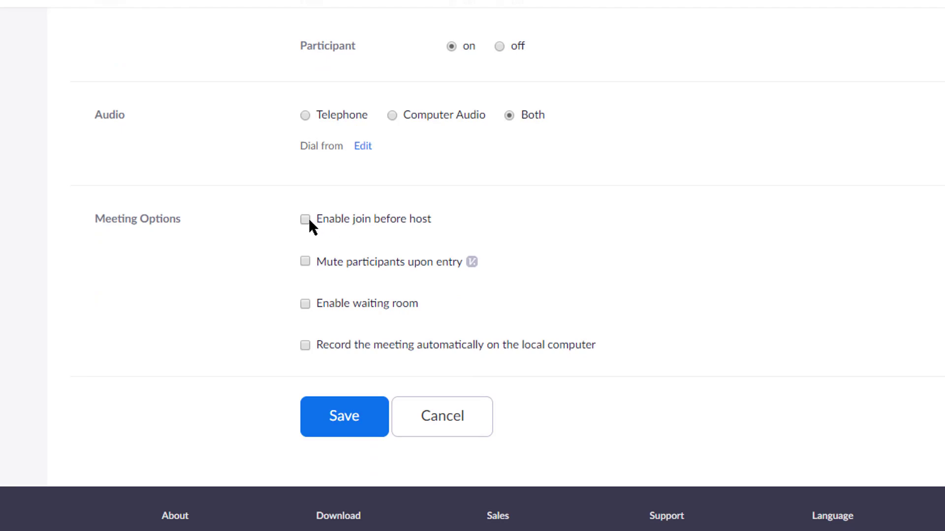
pyautogui.moveTo(307, 302)
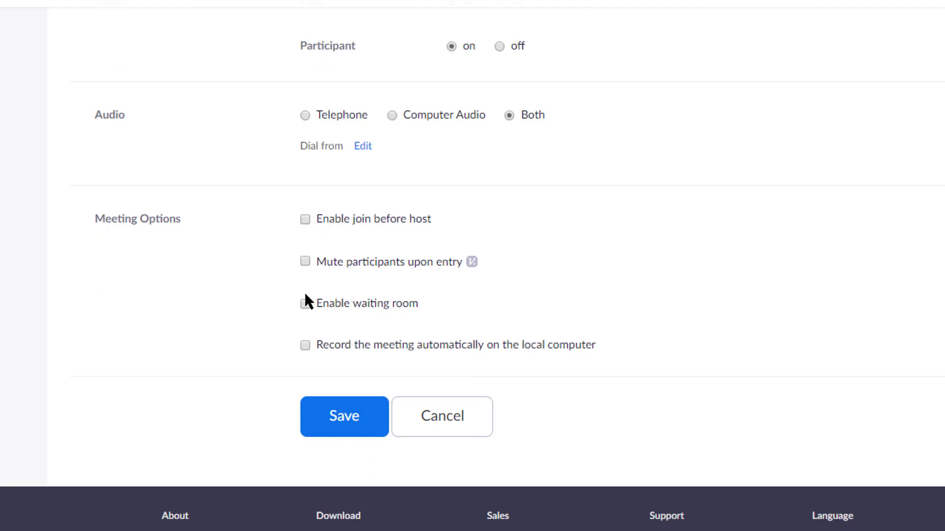
pyautogui.moveTo(475, 278)
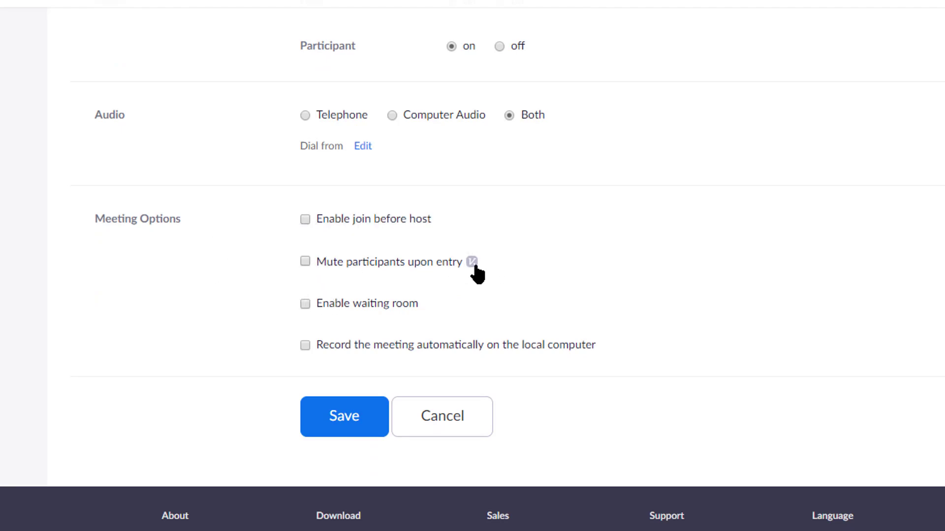
pyautogui.click(305, 261)
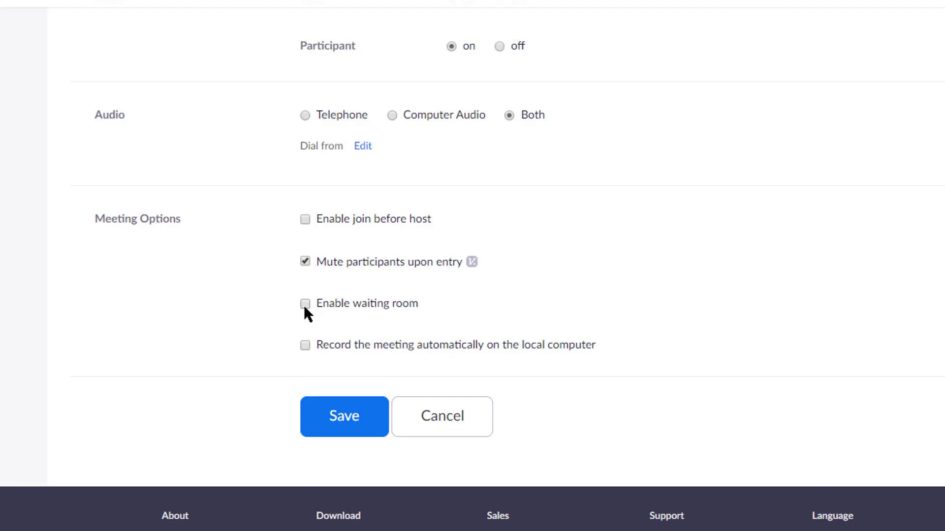
pyautogui.click(305, 304)
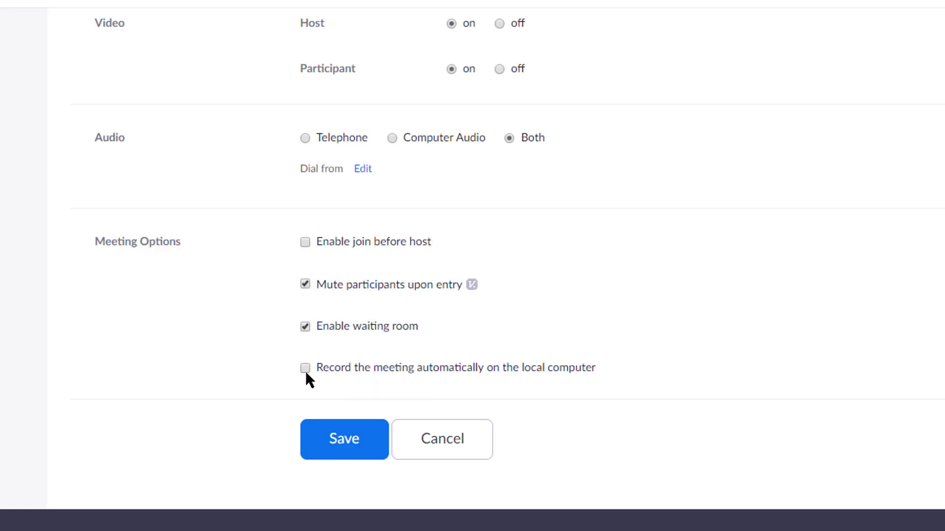
pyautogui.click(305, 368)
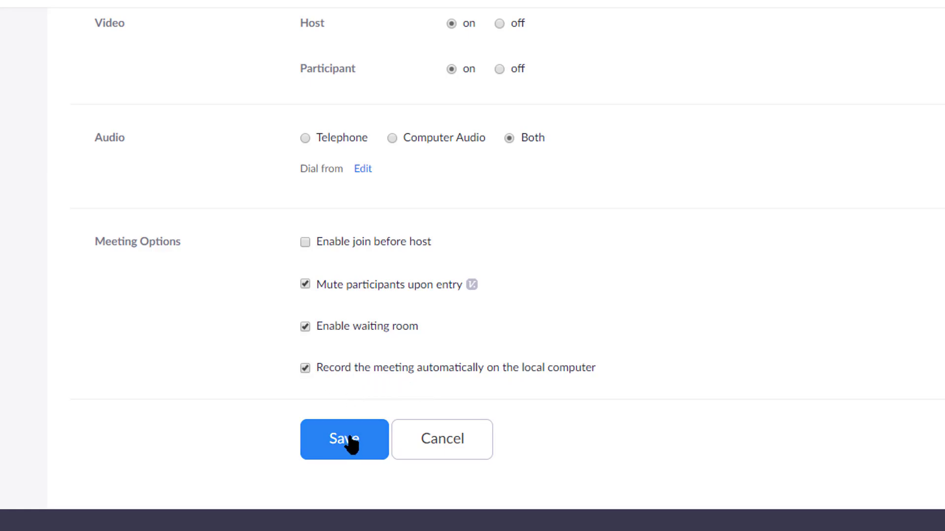
# Step: Save the meeting, start Class Period 1, and let the browser launch the Zoom app
pyautogui.click(344, 439)
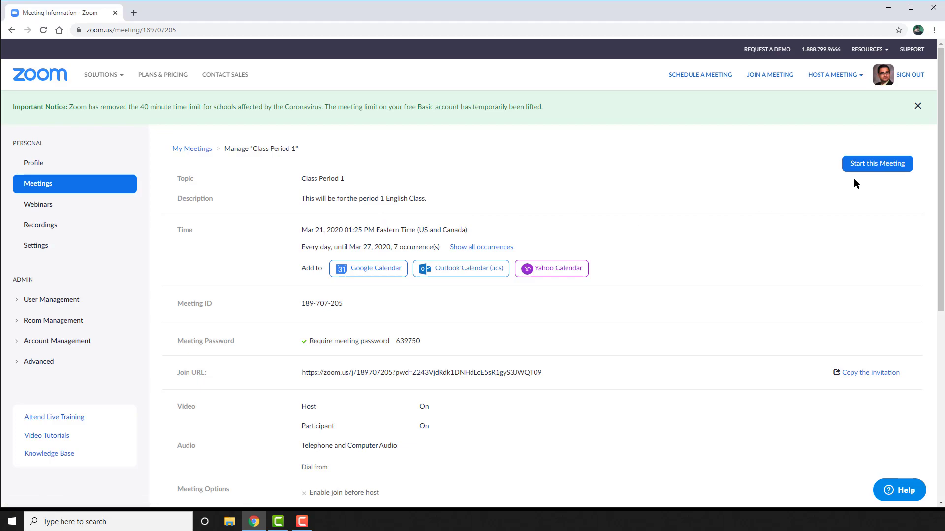
pyautogui.moveTo(864, 172)
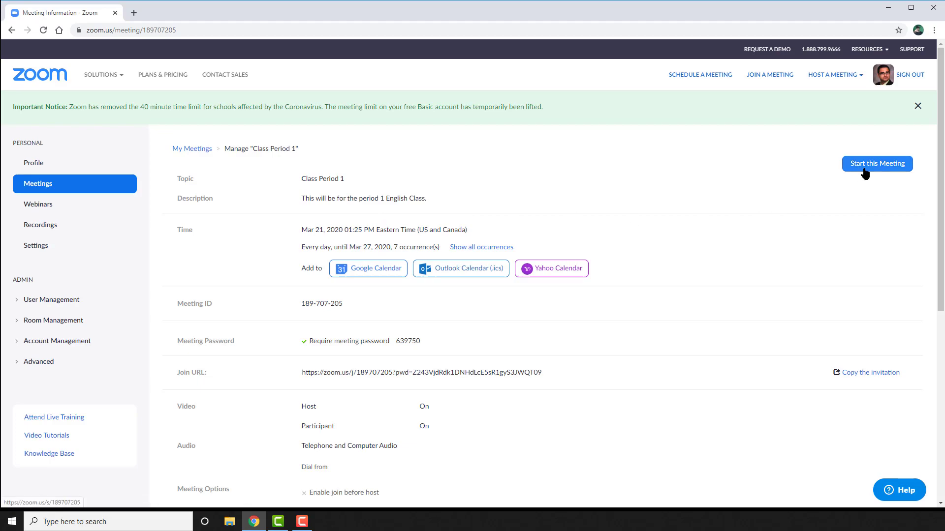
pyautogui.click(877, 163)
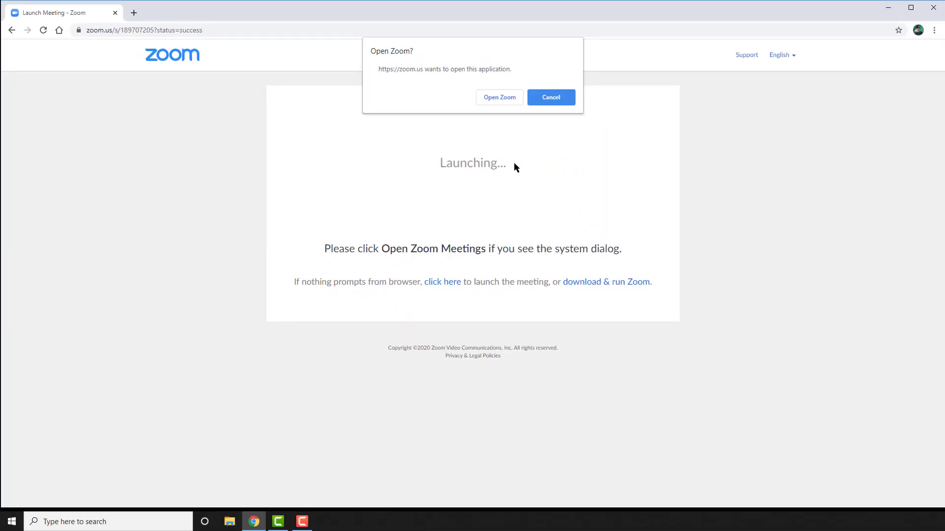
pyautogui.moveTo(448, 286)
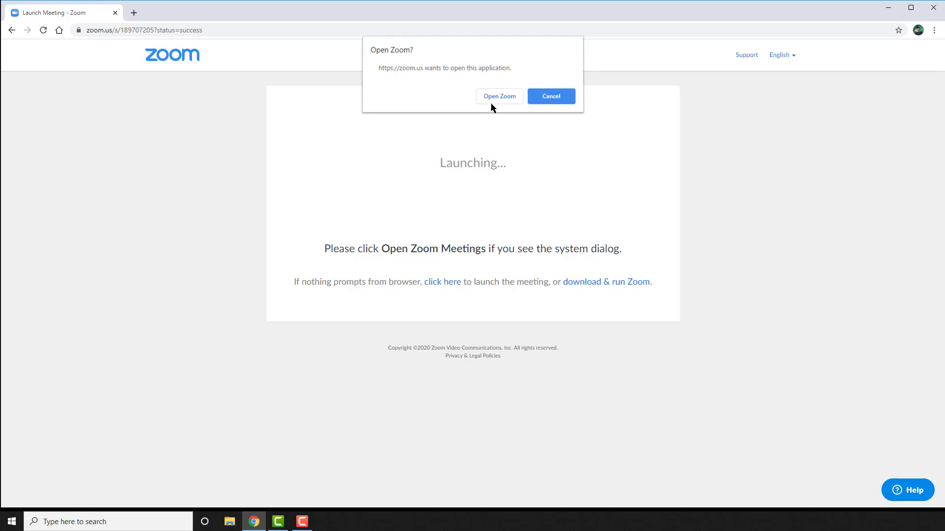
pyautogui.click(499, 96)
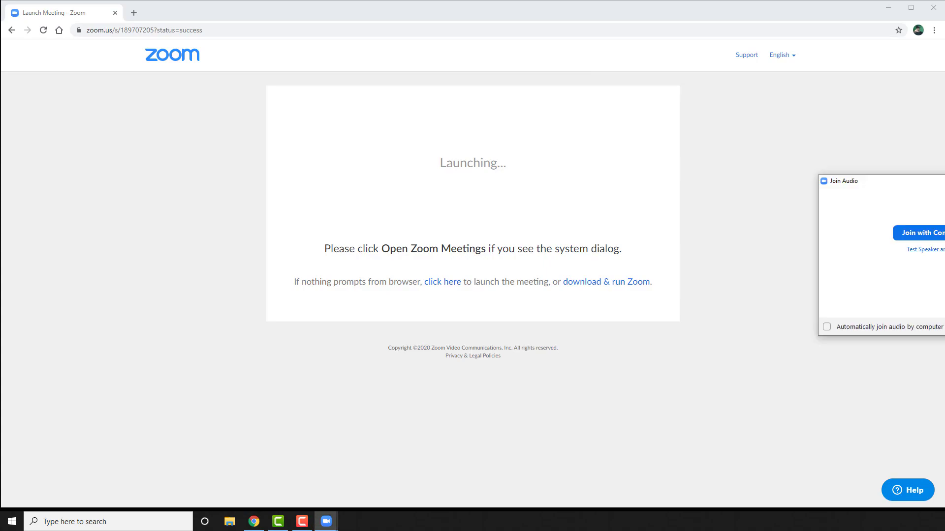
pyautogui.click(443, 282)
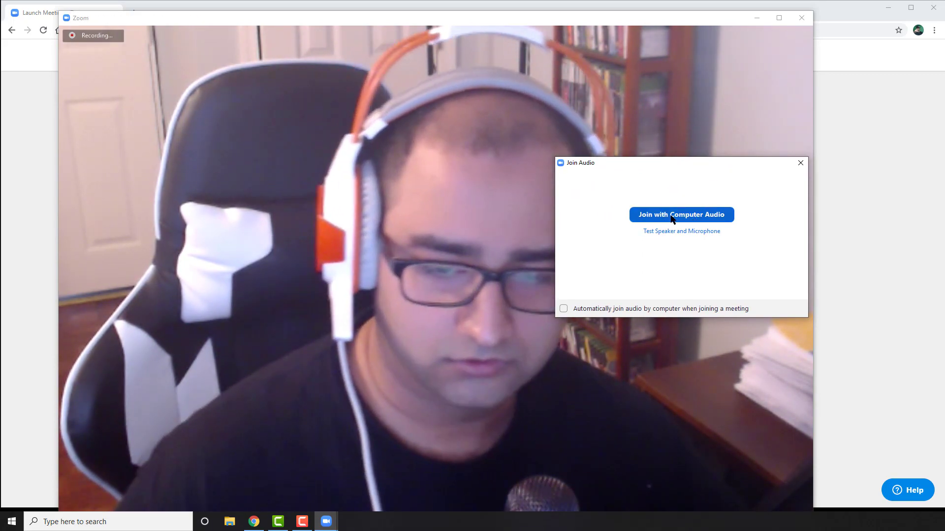
# Step: Join the meeting with computer audio and bring up the invitation options
pyautogui.click(682, 215)
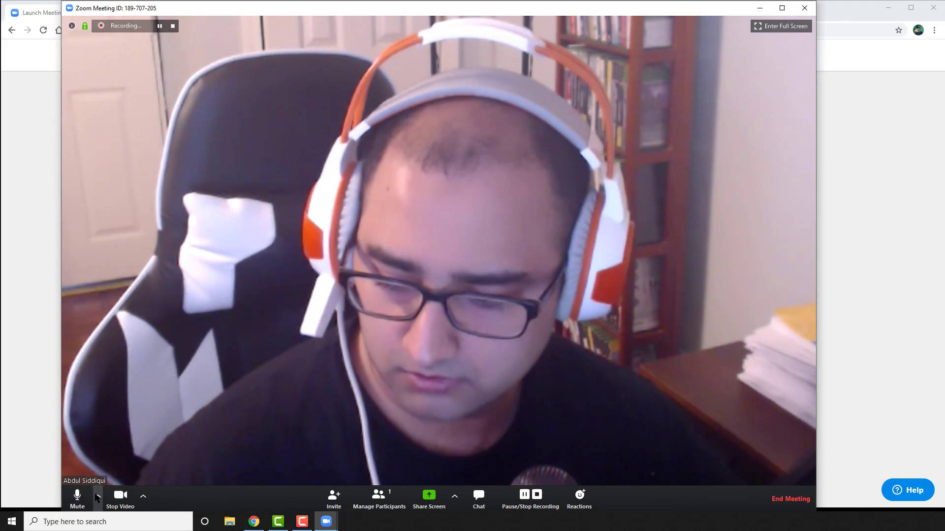
pyautogui.click(97, 496)
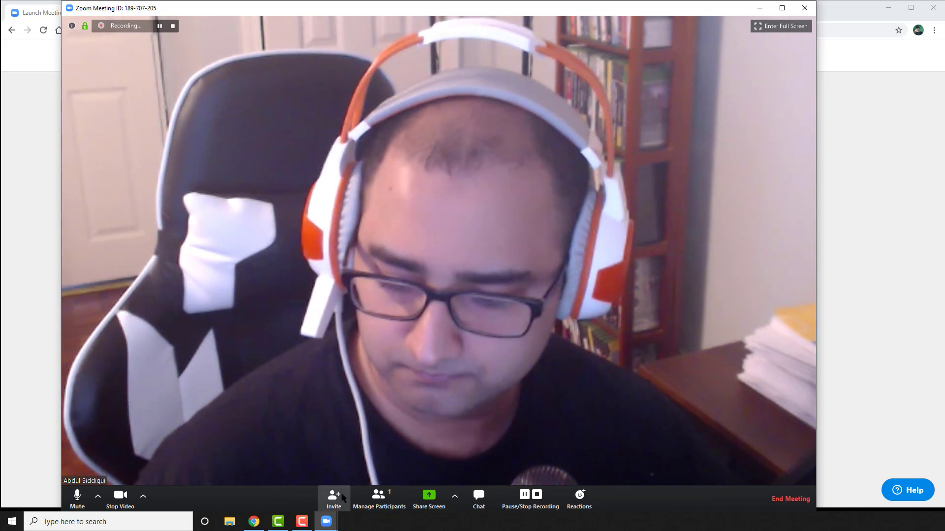
pyautogui.click(334, 499)
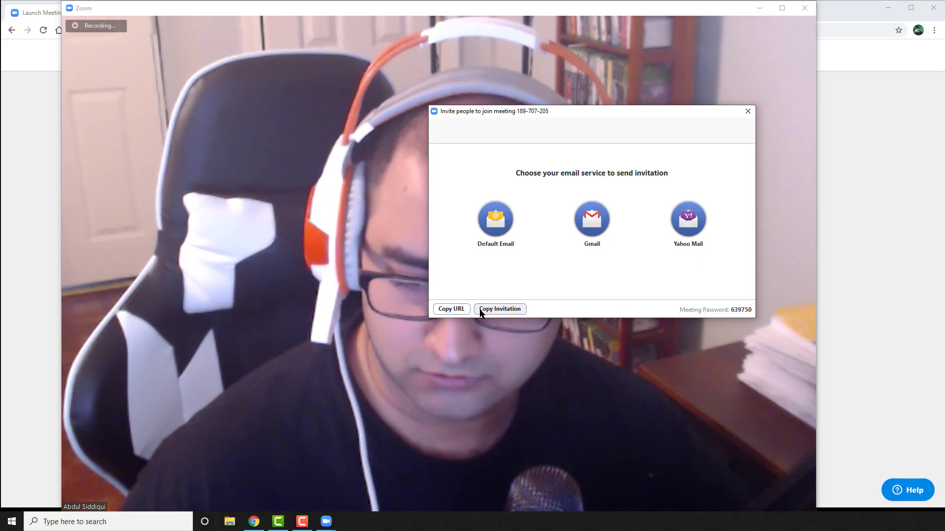
# Step: Copy the full meeting invitation and switch over to the browser
pyautogui.click(500, 309)
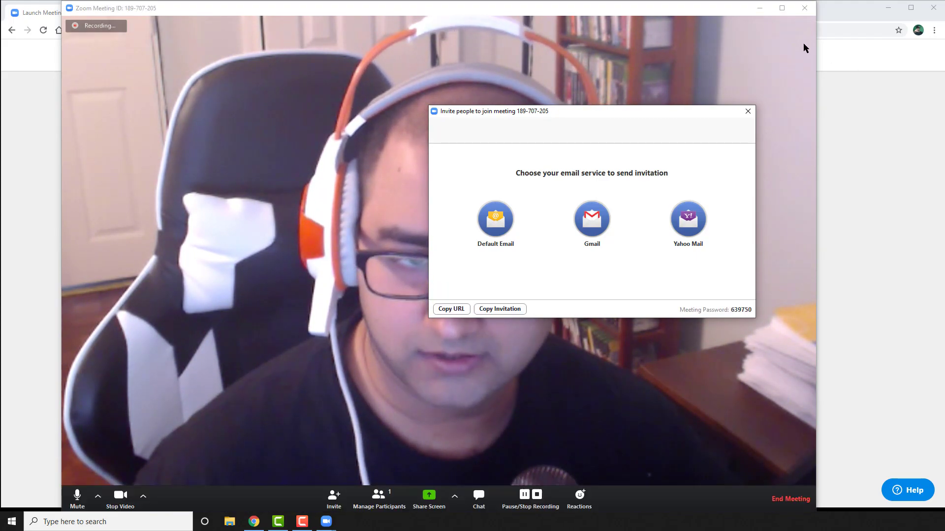
pyautogui.click(757, 8)
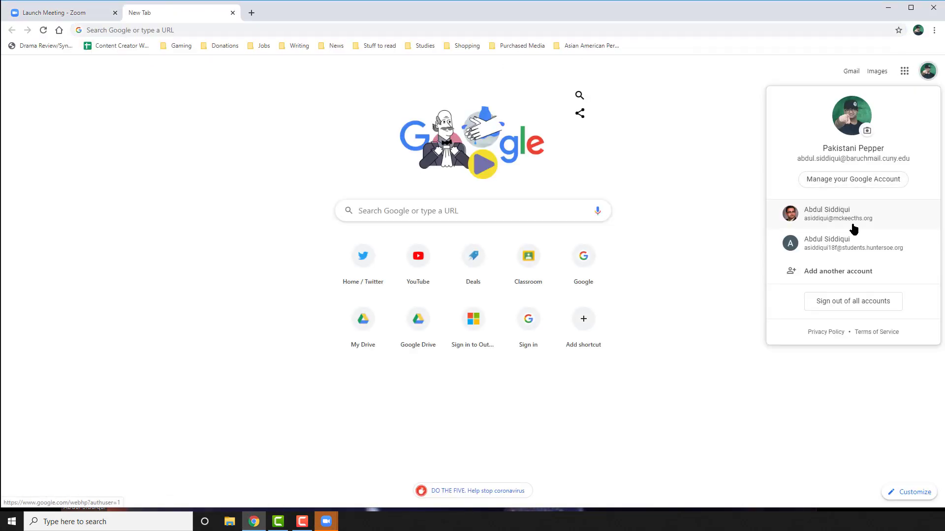
# Step: Switch to the school account, open sample class, and paste the Zoom invitation into a post
pyautogui.click(827, 215)
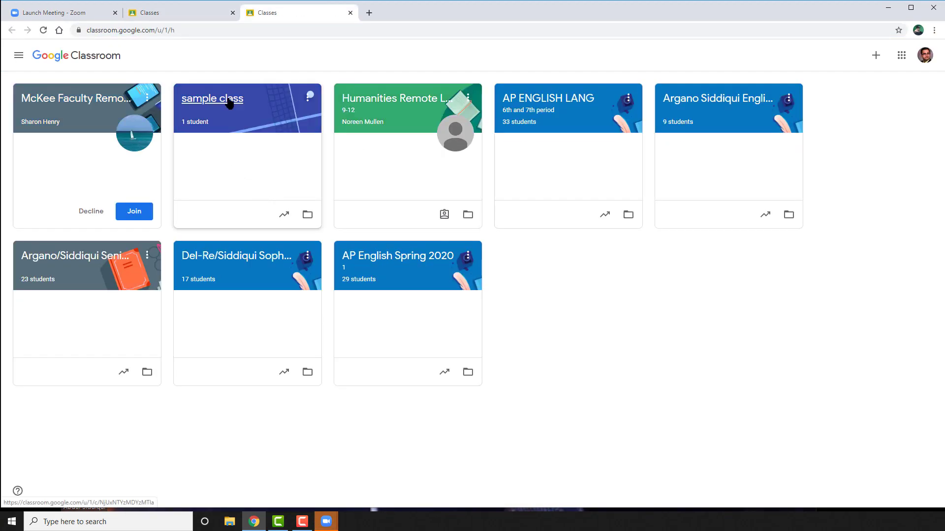
pyautogui.click(211, 98)
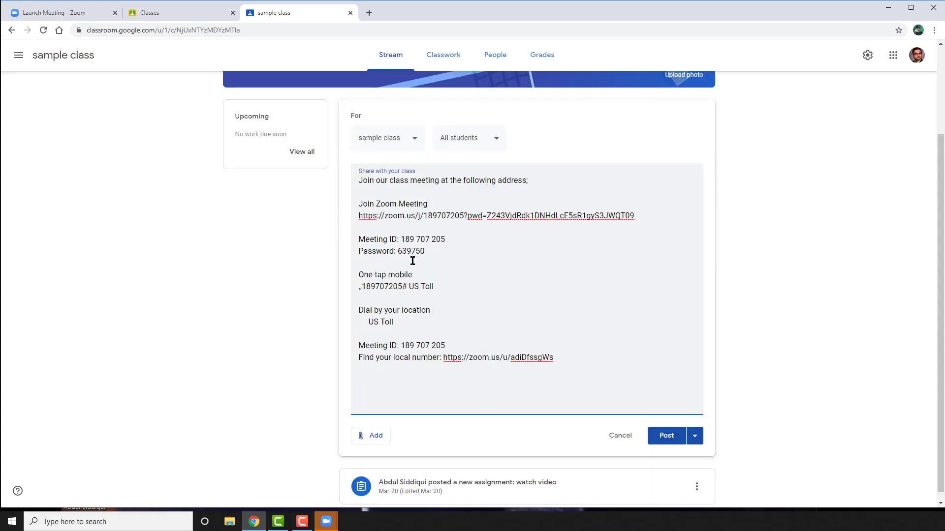
pyautogui.moveTo(364, 288)
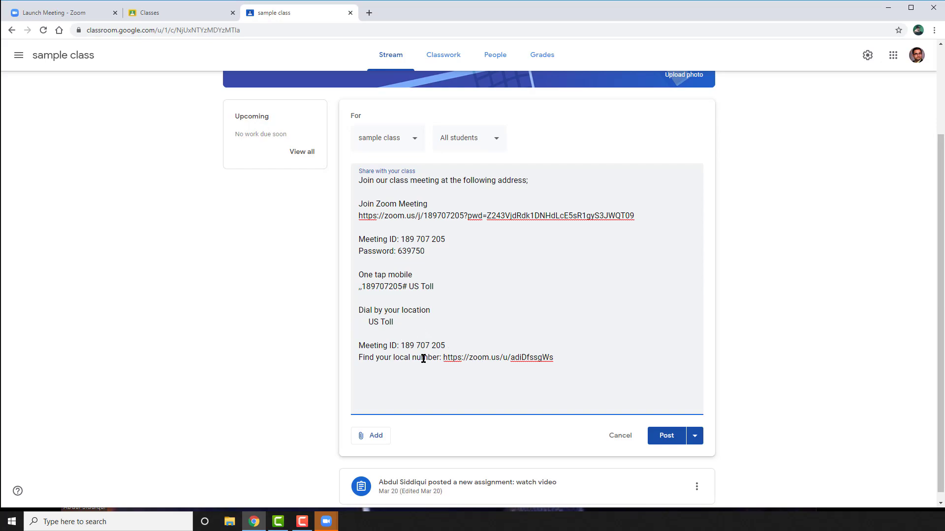
pyautogui.click(666, 436)
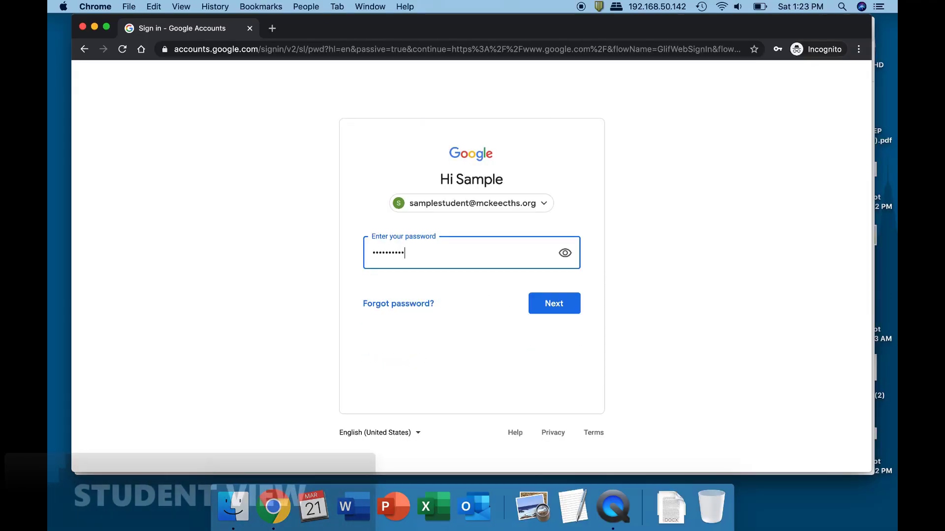
# Step: As the student, open Classroom from Google apps and launch the posted Zoom link
pyautogui.click(554, 303)
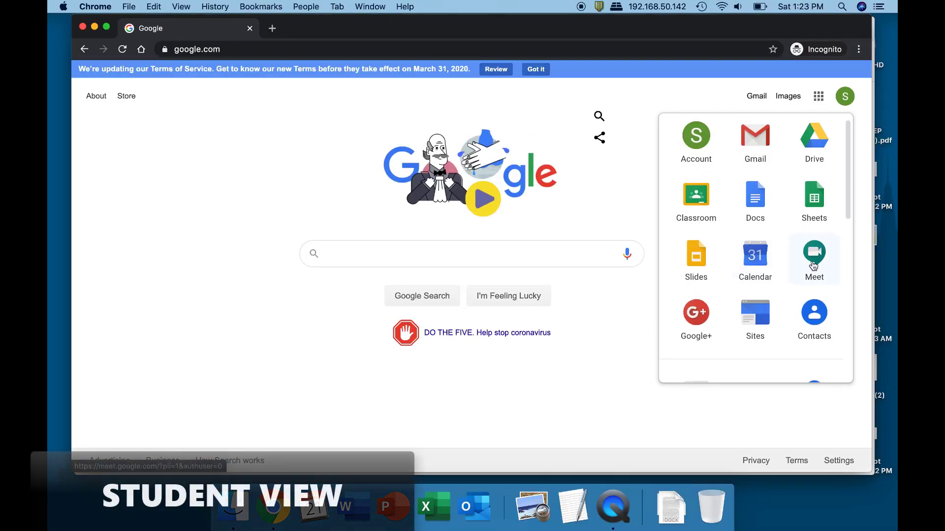
pyautogui.click(696, 195)
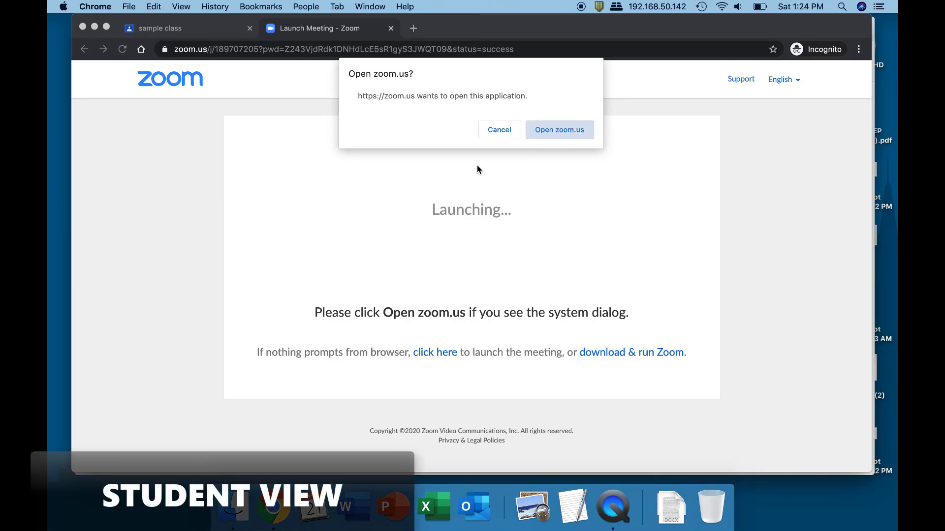
pyautogui.click(559, 130)
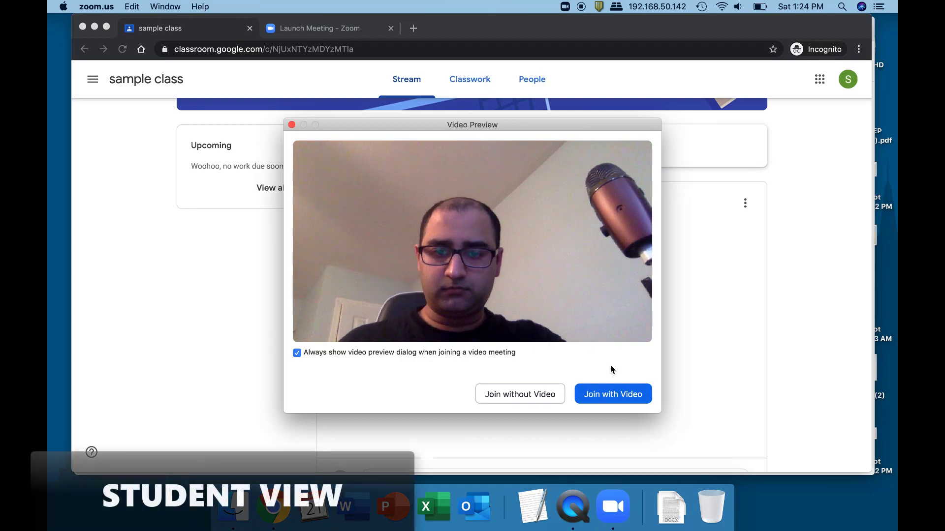
# Step: Join from the video preview with the camera on and wait for the host to admit you
pyautogui.click(613, 394)
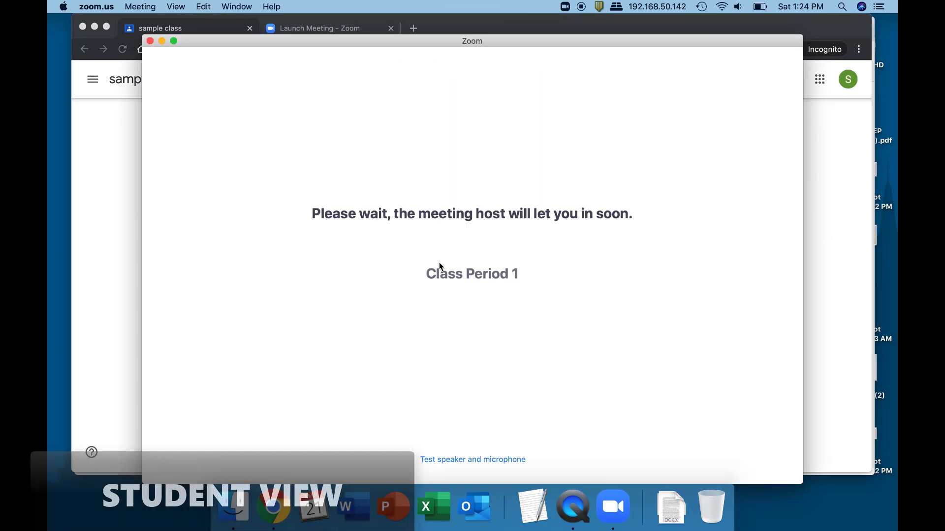
pyautogui.moveTo(514, 285)
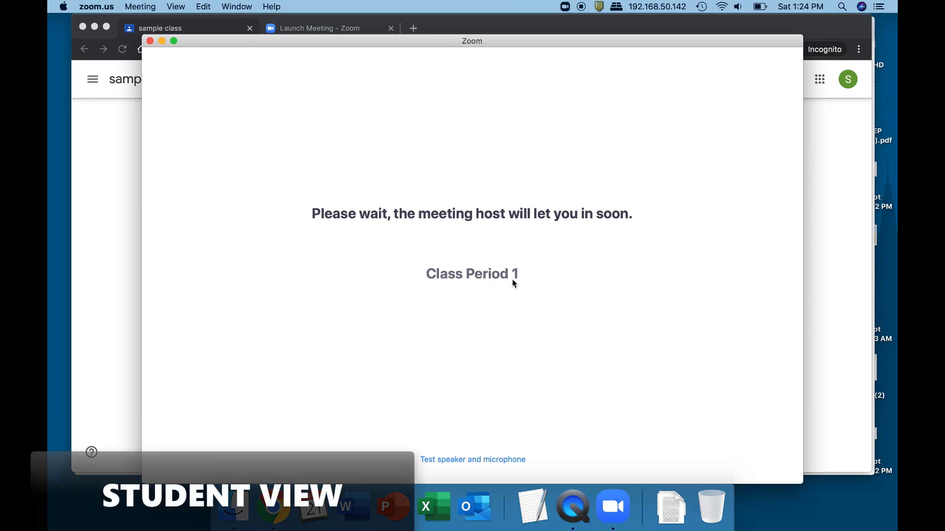
pyautogui.moveTo(503, 275)
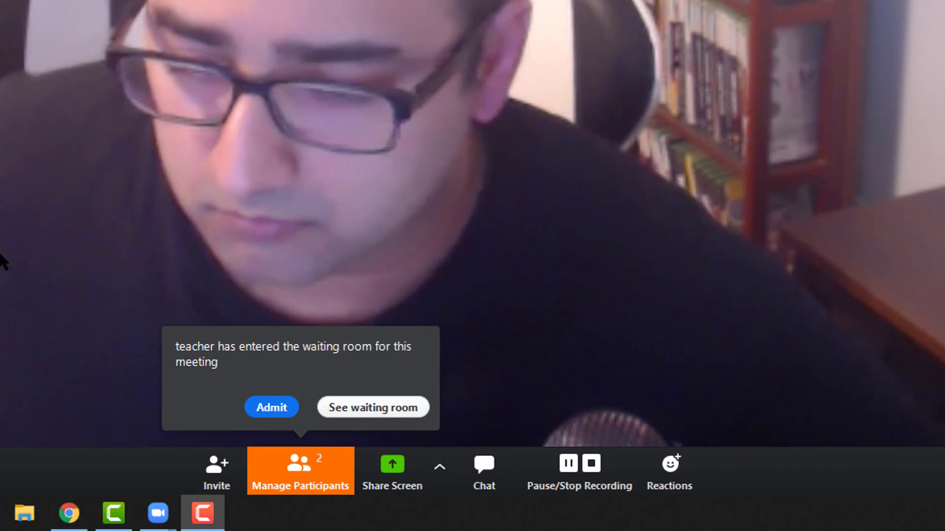
pyautogui.moveTo(383, 398)
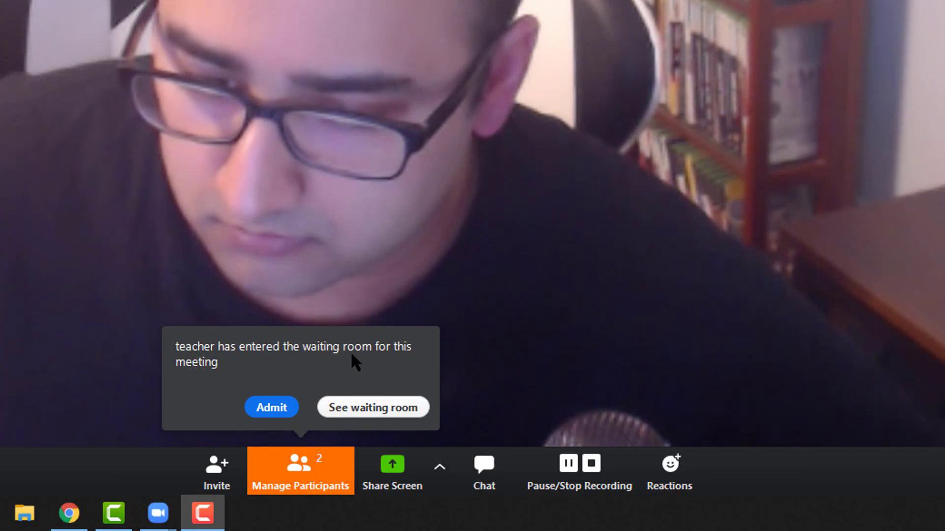
pyautogui.moveTo(273, 413)
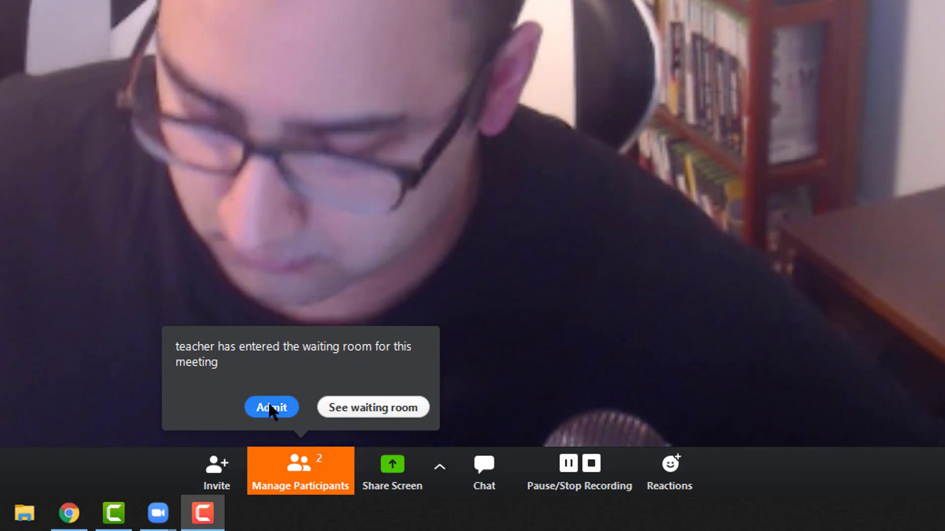
# Step: Admit the participant waiting in the waiting room into the meeting
pyautogui.click(271, 408)
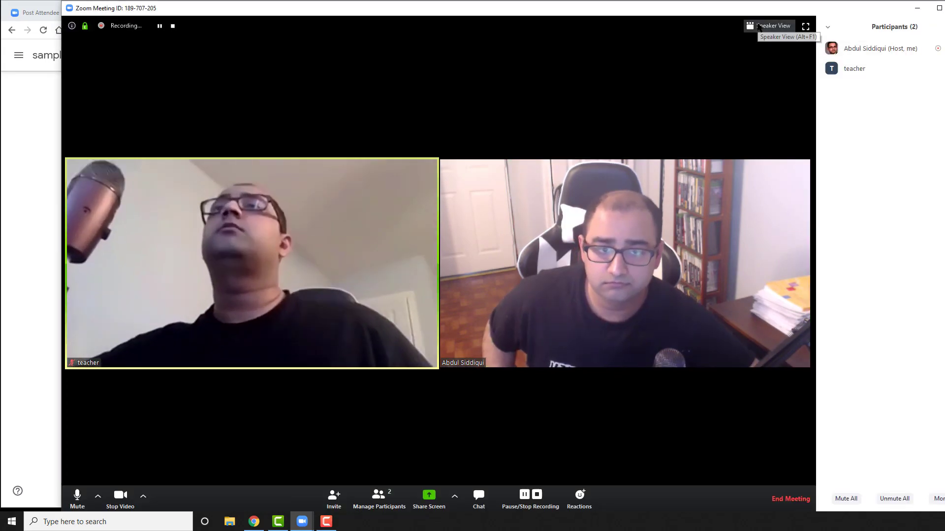
# Step: Switch to Speaker View and open the participants list with group chat
pyautogui.click(772, 26)
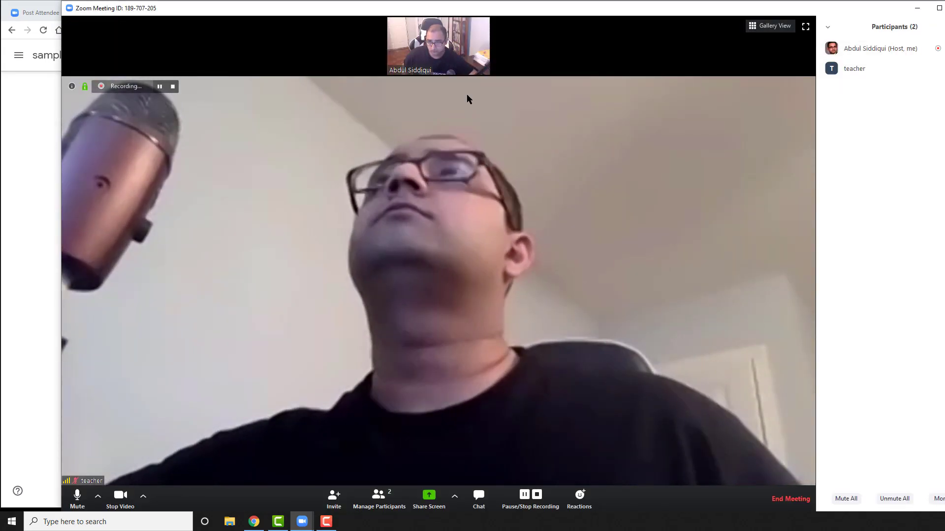
pyautogui.moveTo(467, 29)
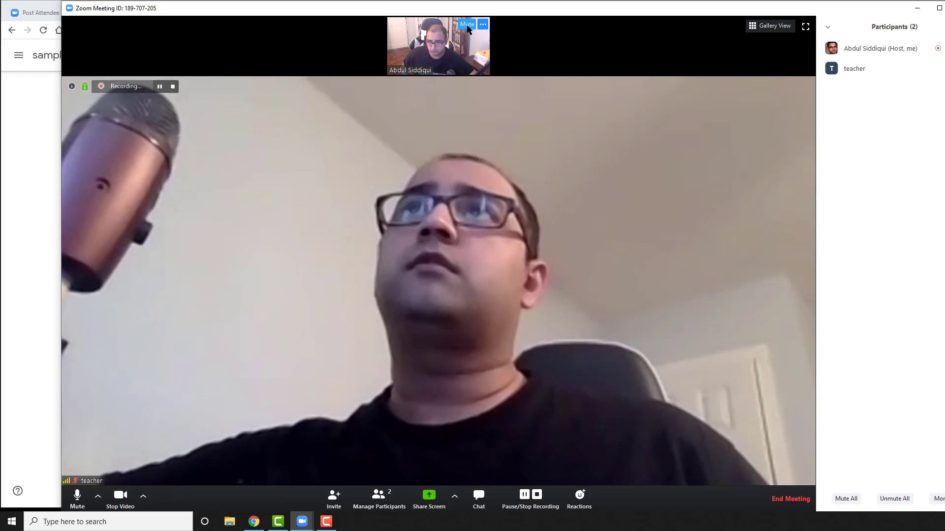
pyautogui.moveTo(449, 383)
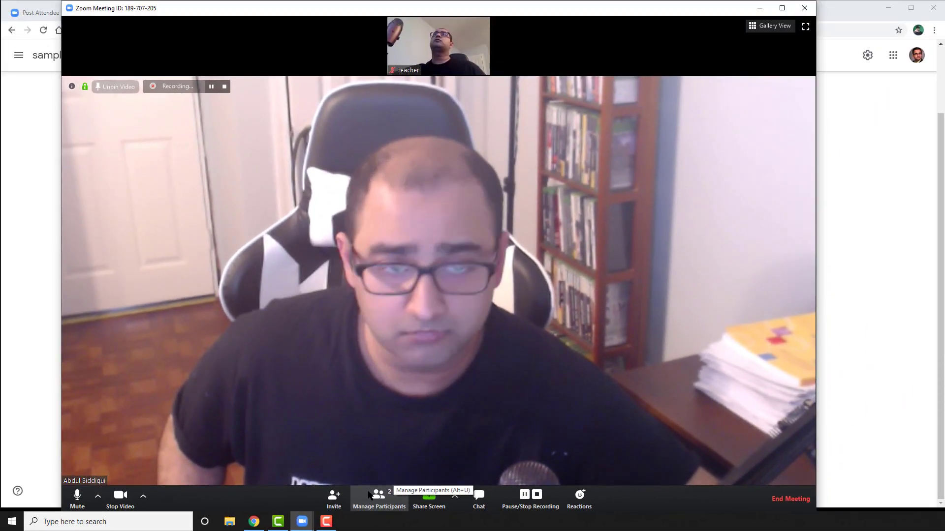
pyautogui.click(375, 497)
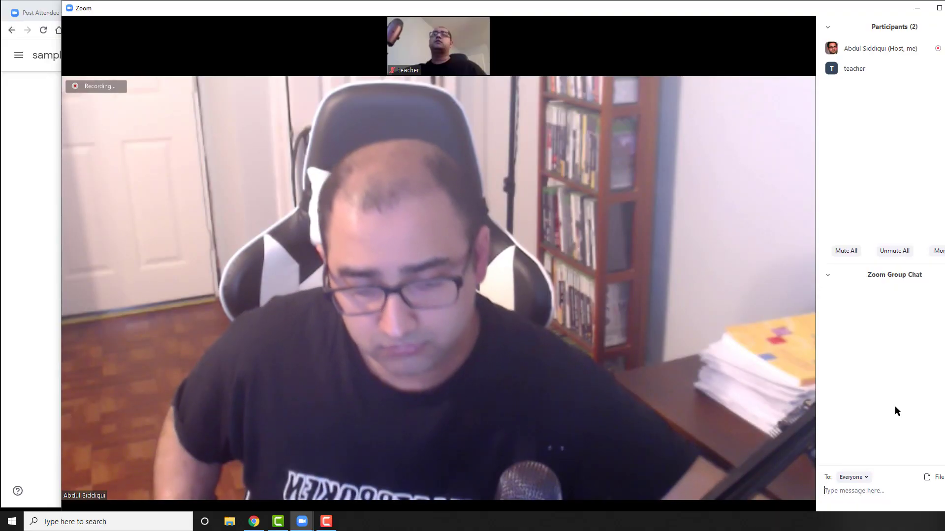
# Step: Send 'hi guys welcome!' to Everyone in the group chat
pyautogui.write('hi guys welcom')
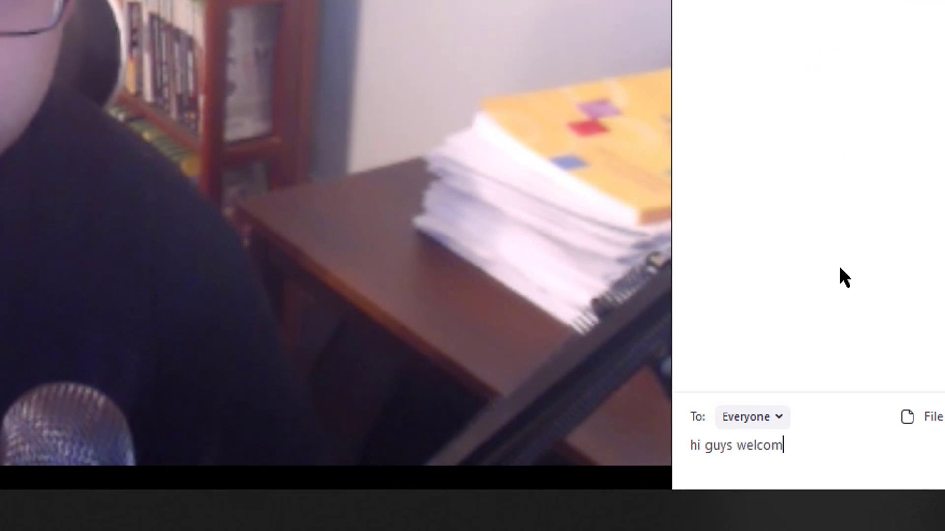
pyautogui.press('Enter')
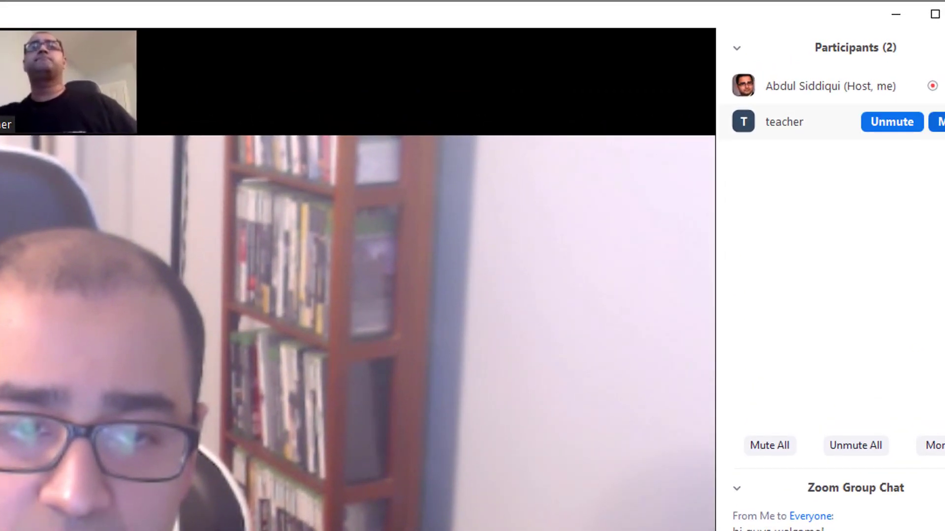
# Step: Mute all participants with 'Allow Participants to Unmute Themselves' unchecked
pyautogui.click(769, 445)
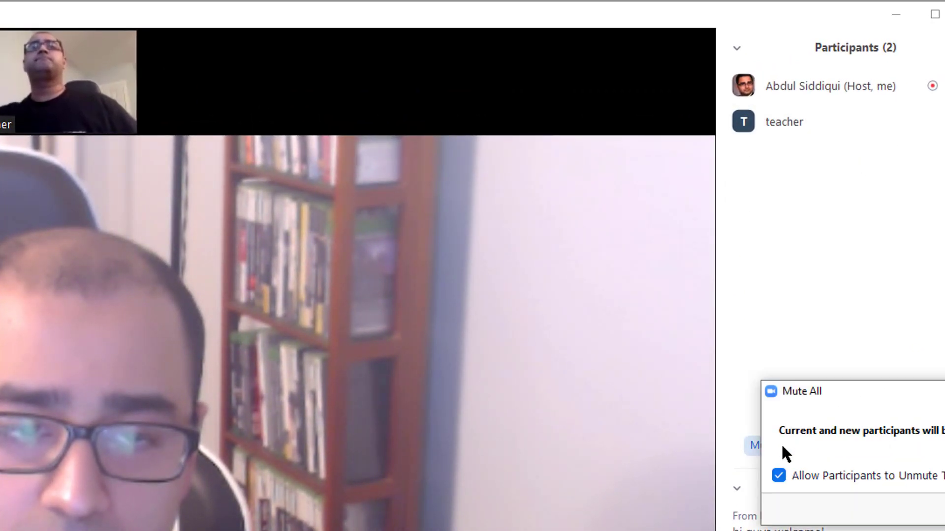
pyautogui.moveTo(775, 379)
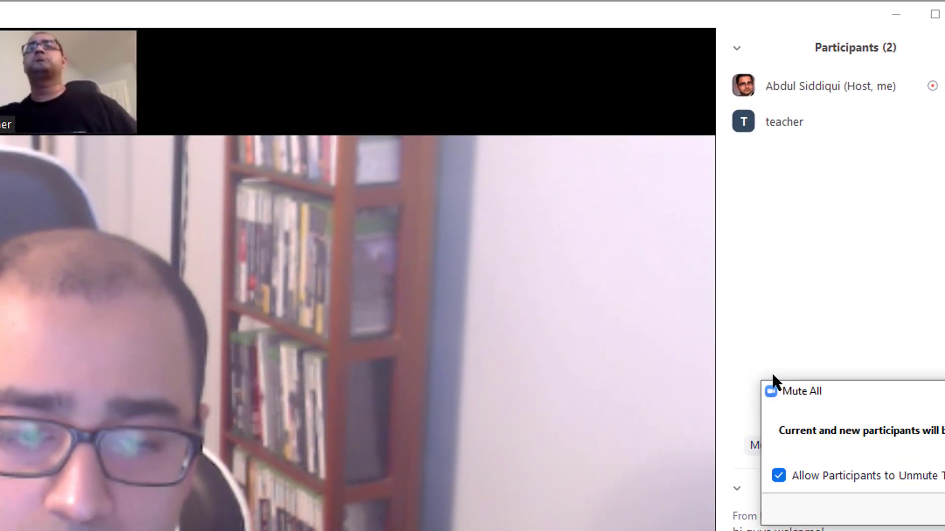
pyautogui.click(781, 475)
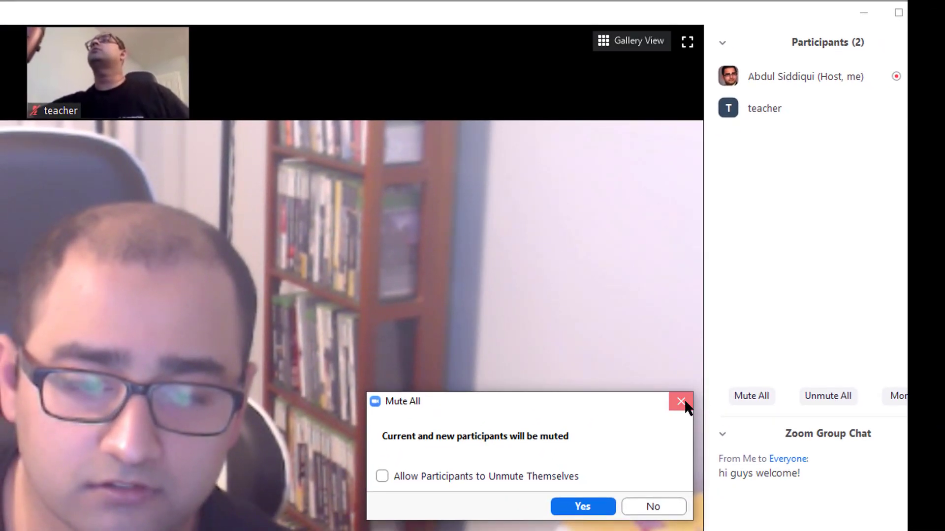
pyautogui.click(385, 476)
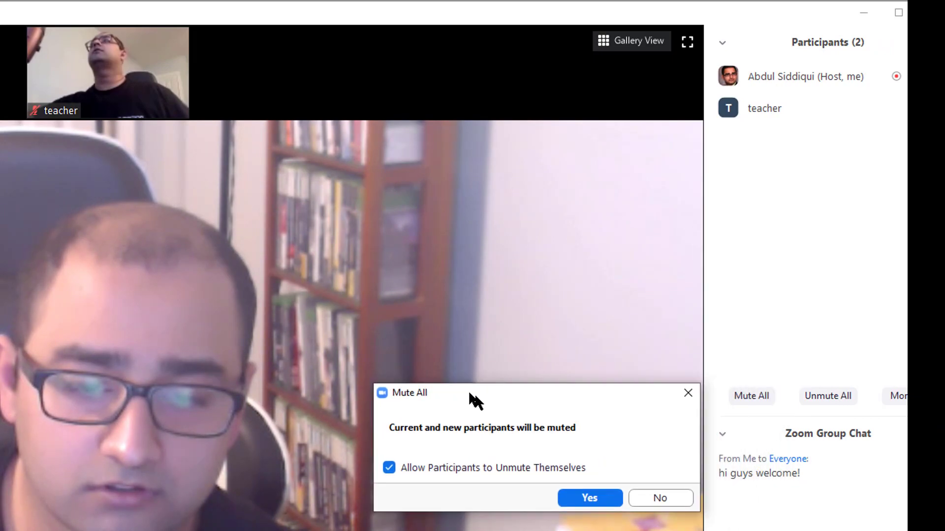
pyautogui.click(388, 468)
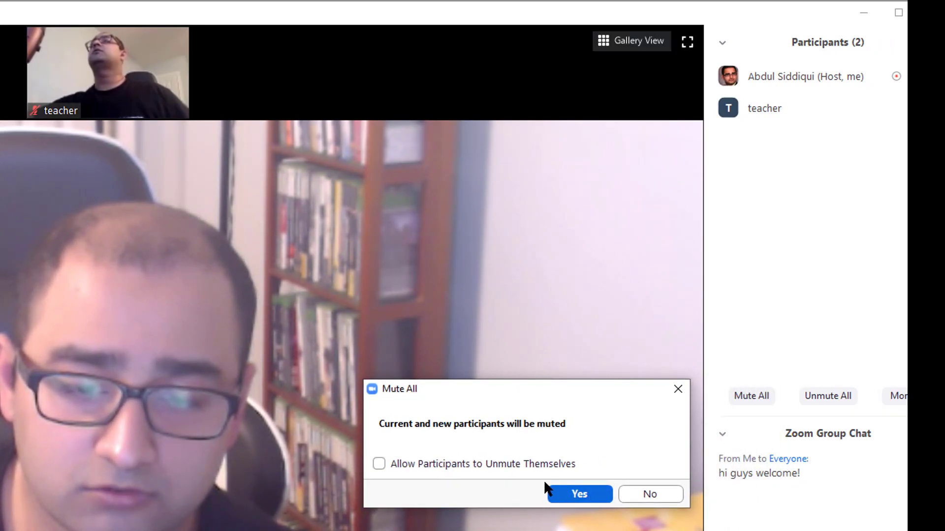
pyautogui.click(580, 494)
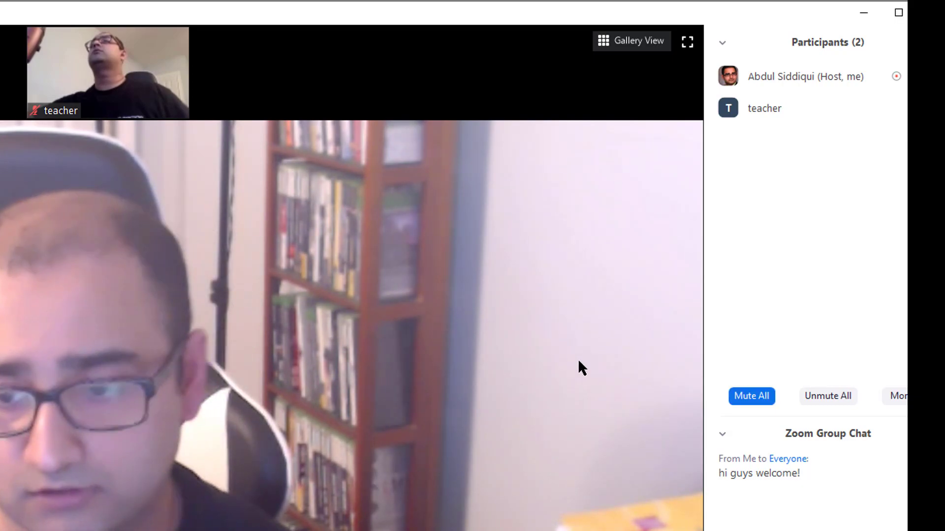